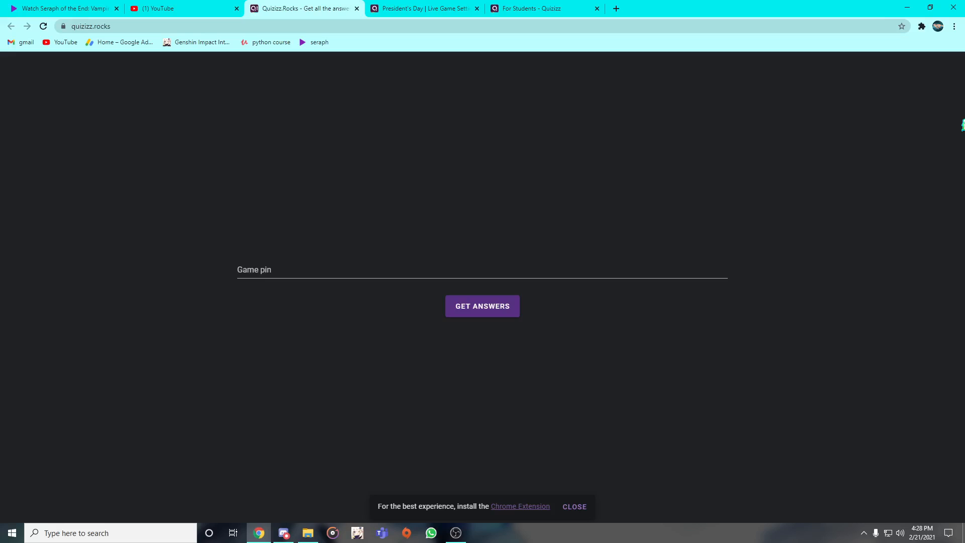
mouse_move(159, 42)
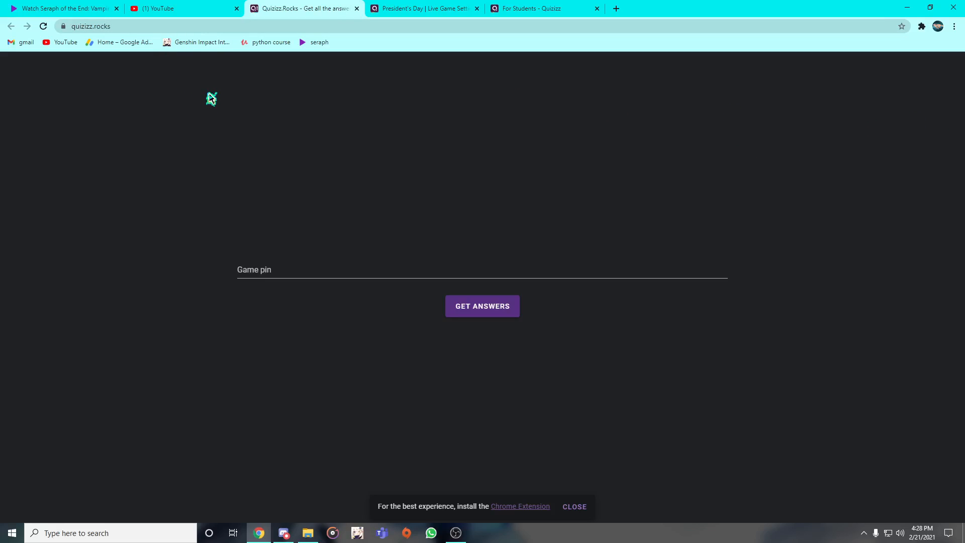
mouse_move(129, 50)
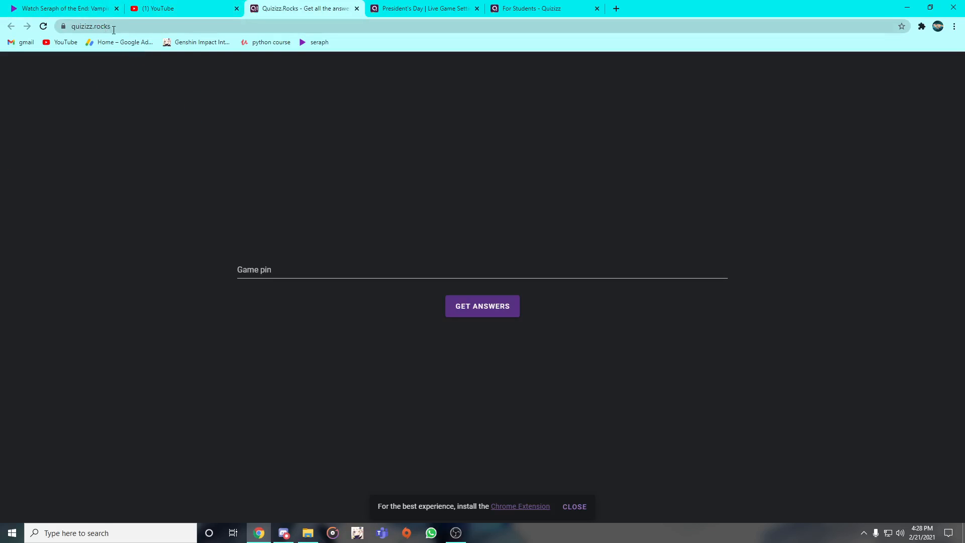
mouse_move(530, 508)
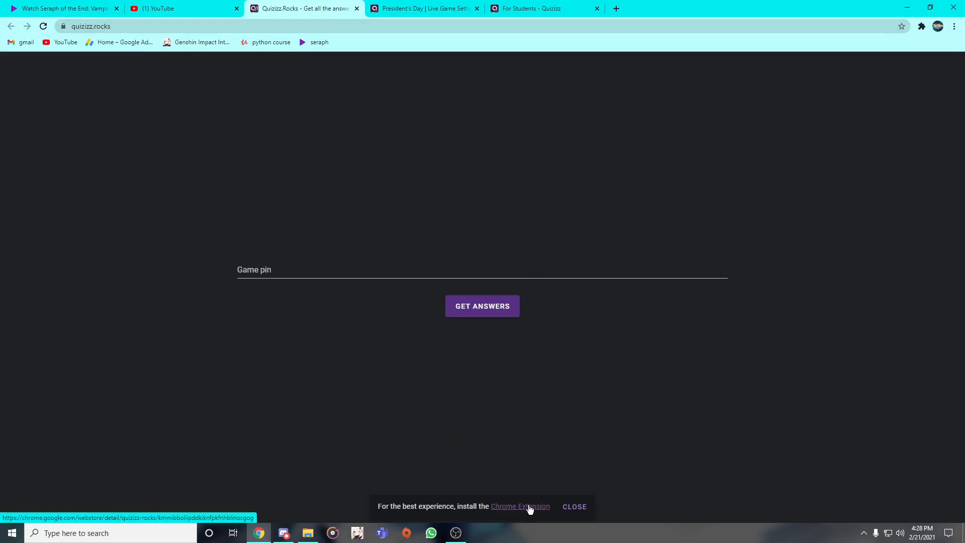
mouse_move(497, 517)
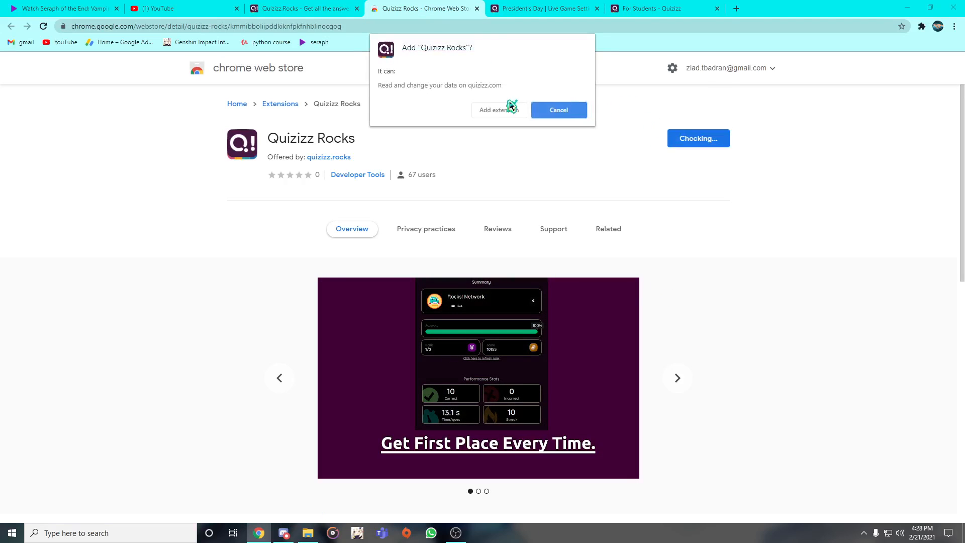
mouse_move(523, 140)
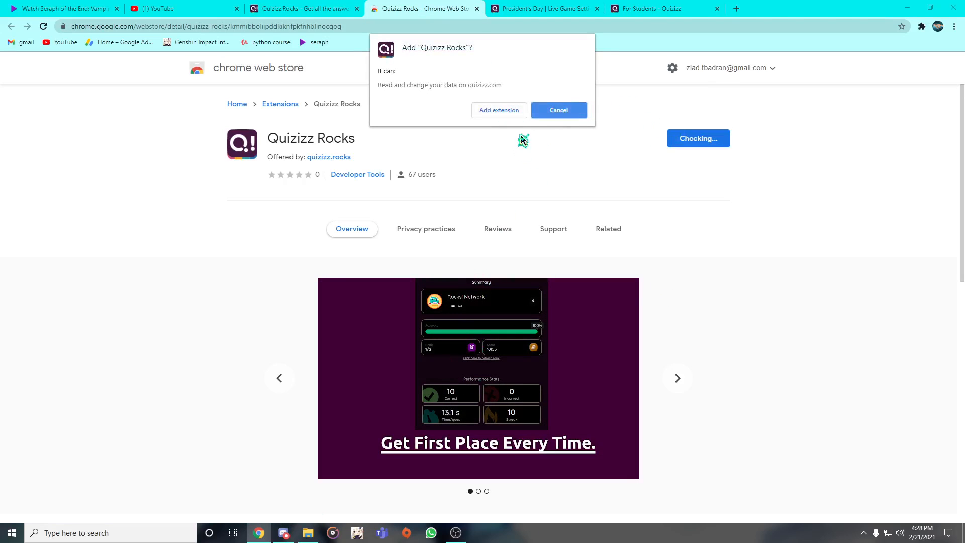
- Confirm adding the Quizizz Rocks extension to Chrome
click(557, 110)
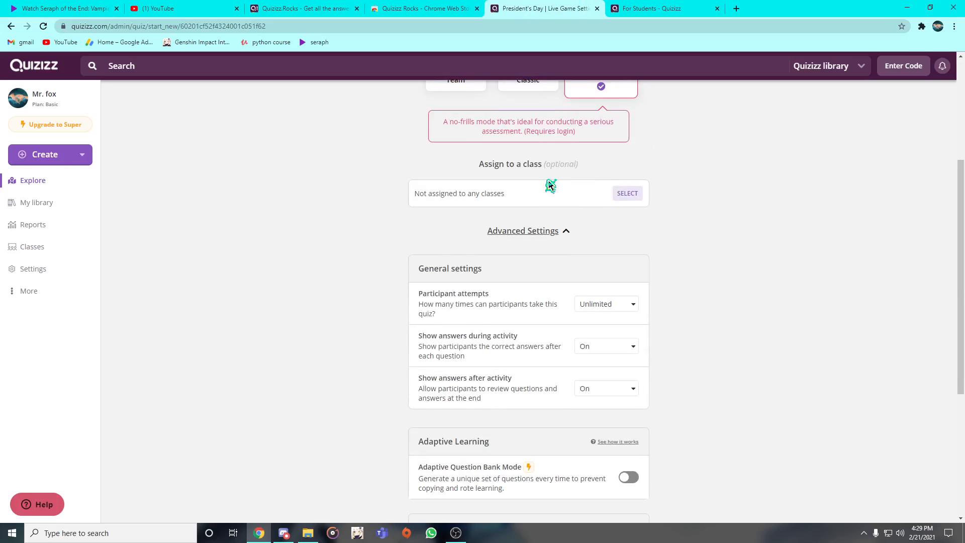
- Launch the President's Day quiz live with join code 305757, then revisit the store page
scroll(up, 3)
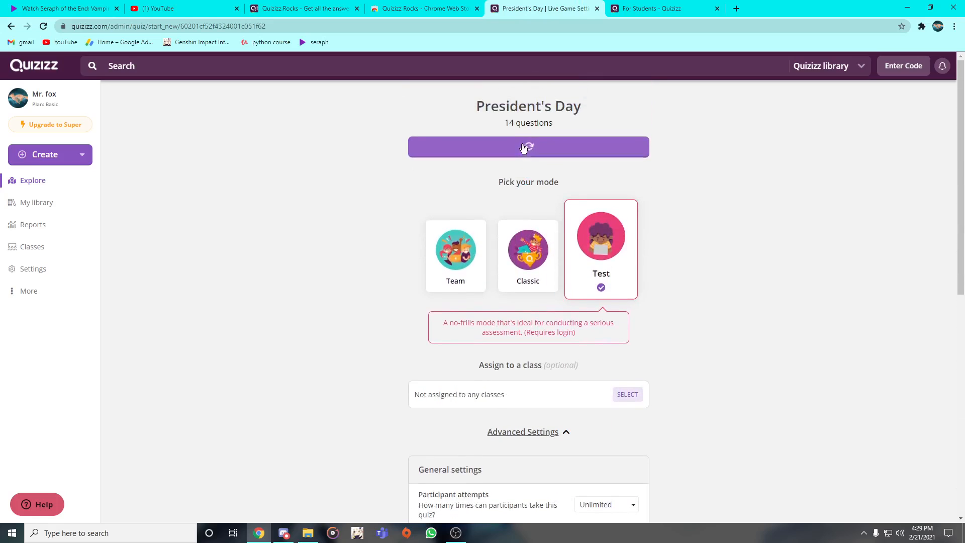
click(527, 147)
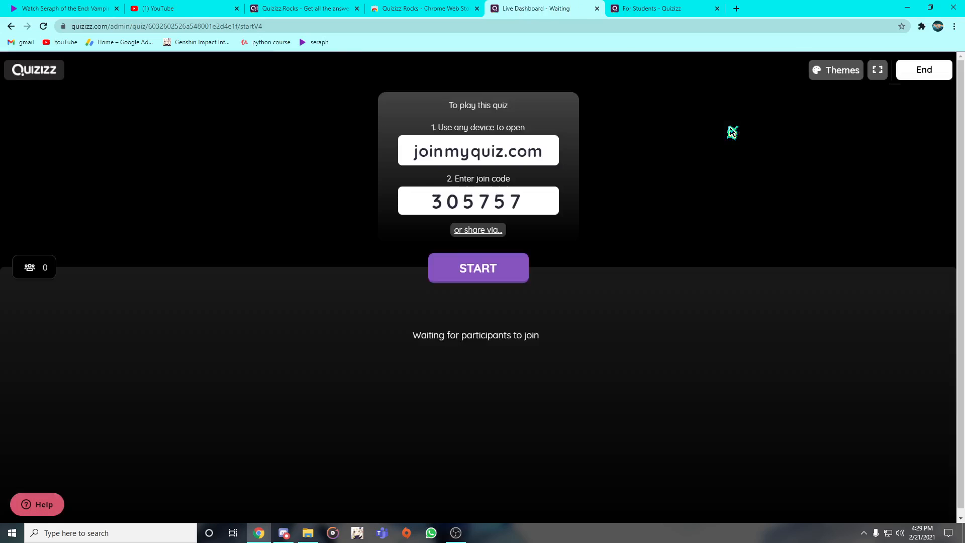
click(835, 70)
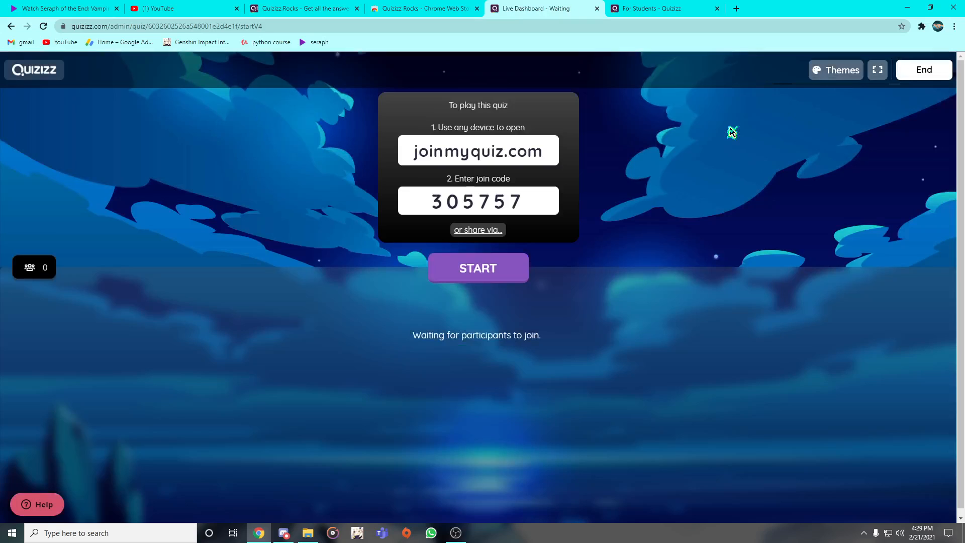
mouse_move(650, 92)
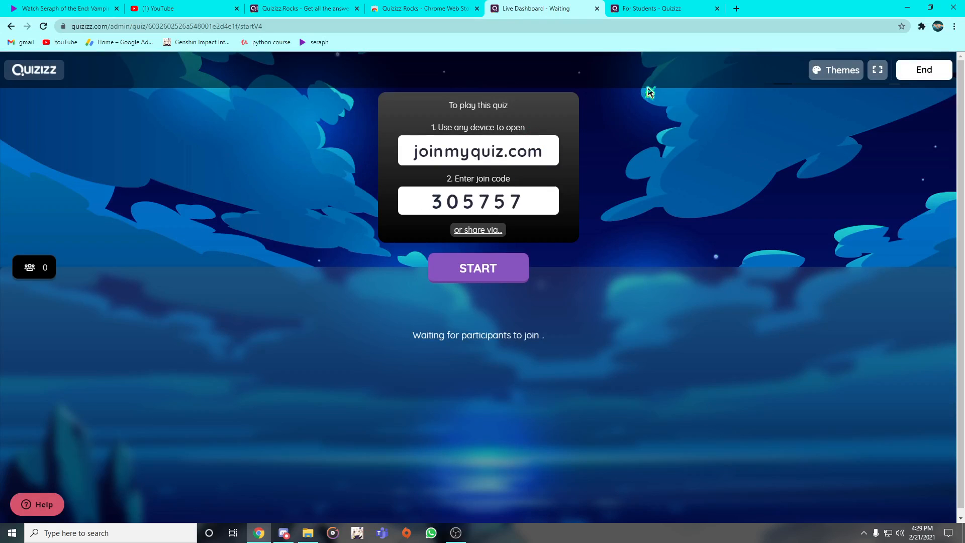
mouse_move(600, 59)
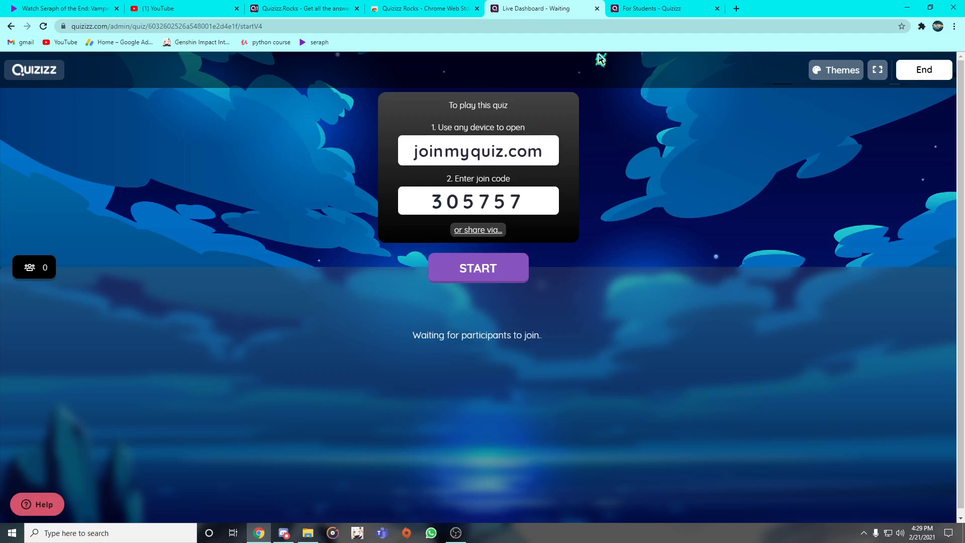
click(423, 8)
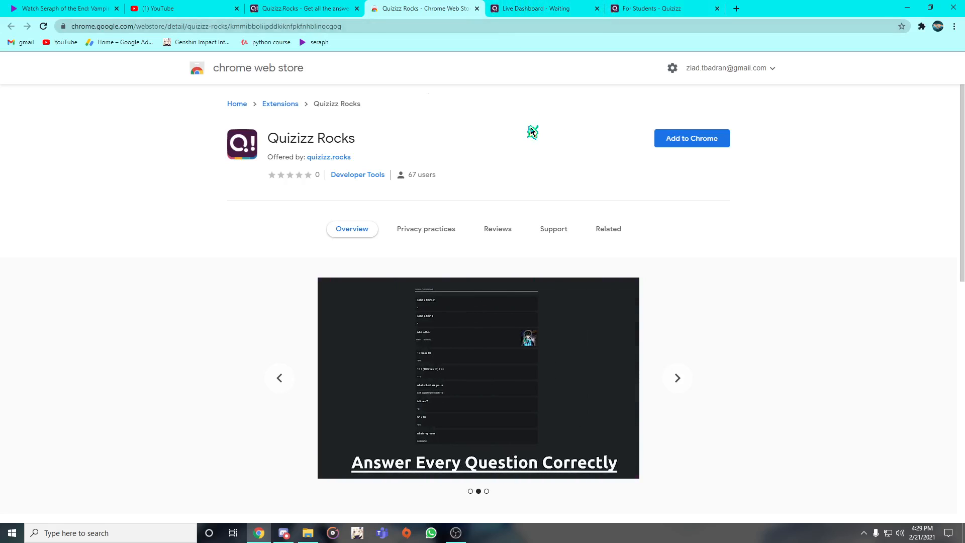
mouse_move(333, 6)
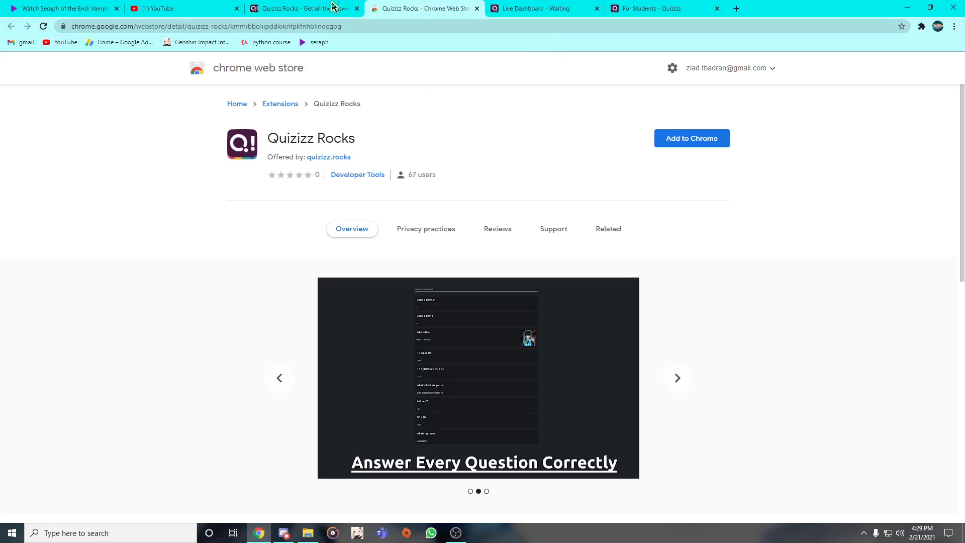
- Close the Quizizz Rocks Chrome Web Store tab
click(425, 9)
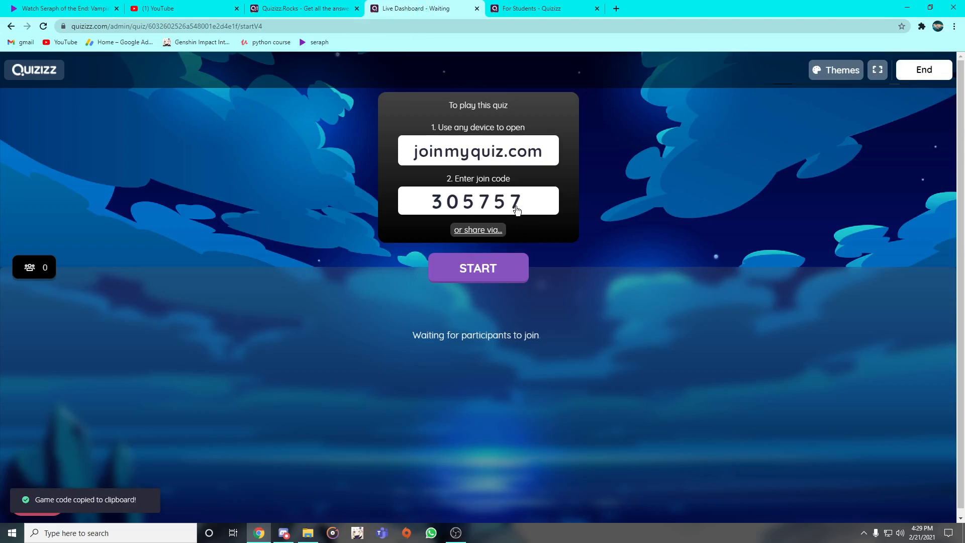
- Enter code 305757 on the student join page, join, and start the game
click(544, 8)
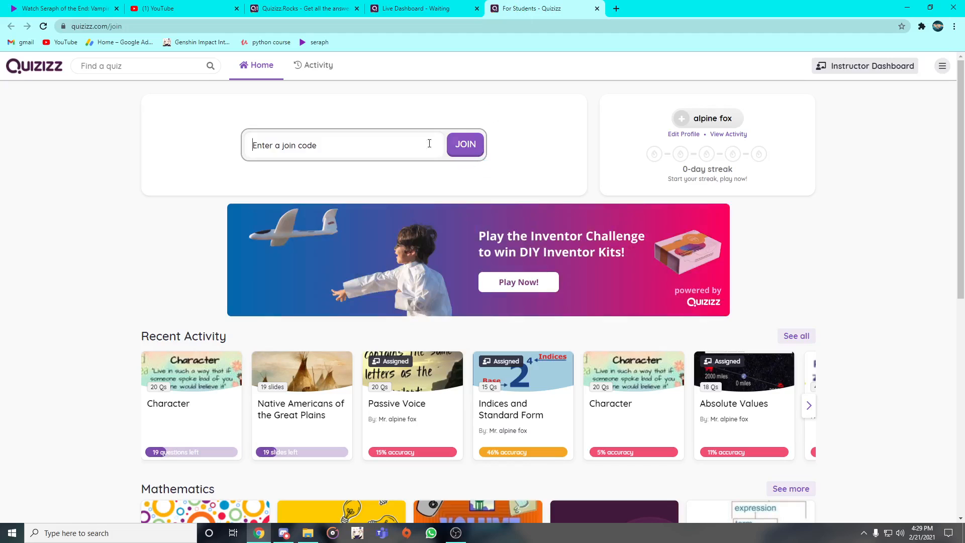
text(305757)
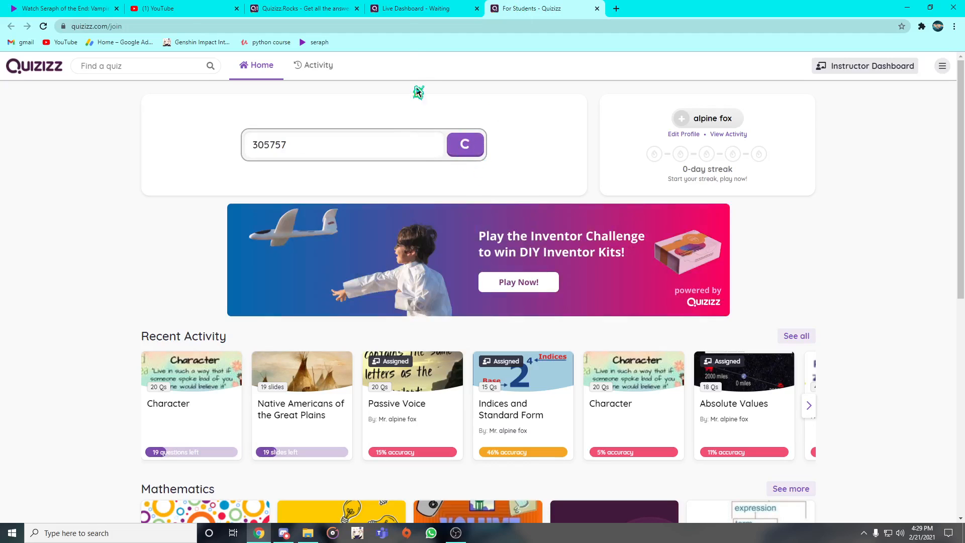
click(465, 145)
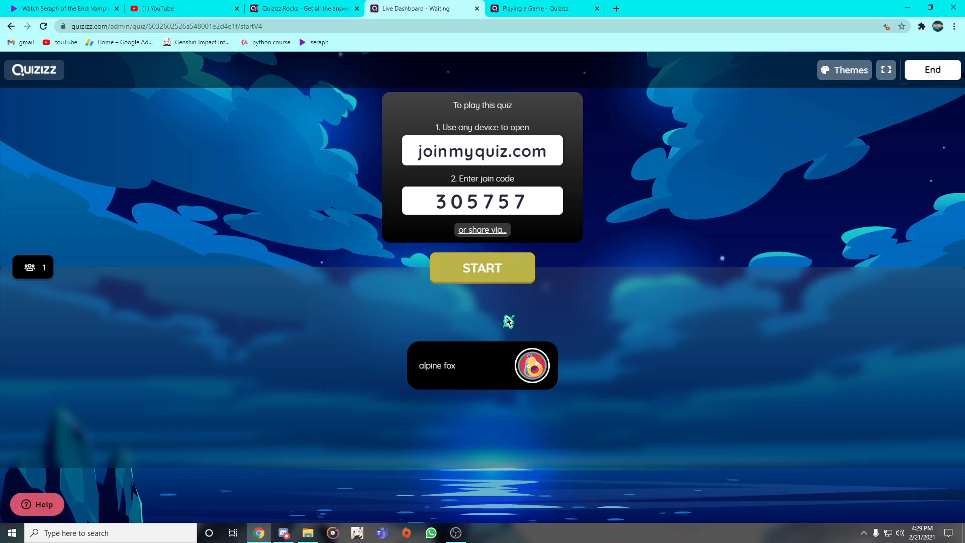
click(482, 268)
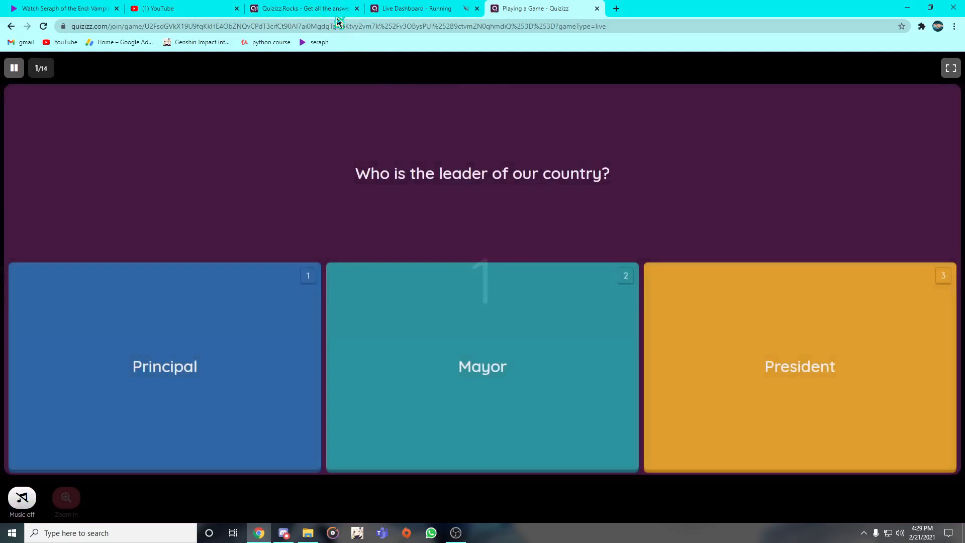
- Fetch Quizizz Rocks answers for pin 305757 and scroll to find 'President'
click(302, 8)
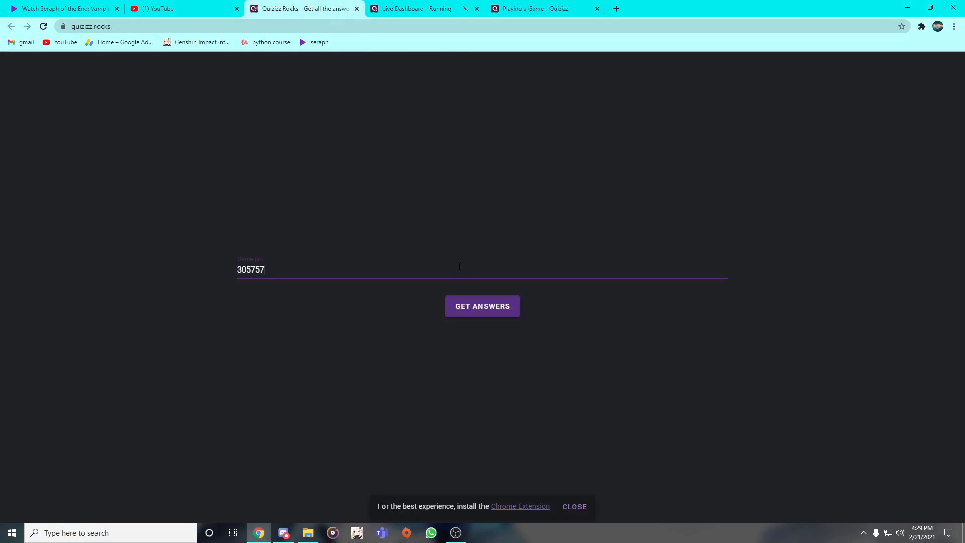
click(482, 306)
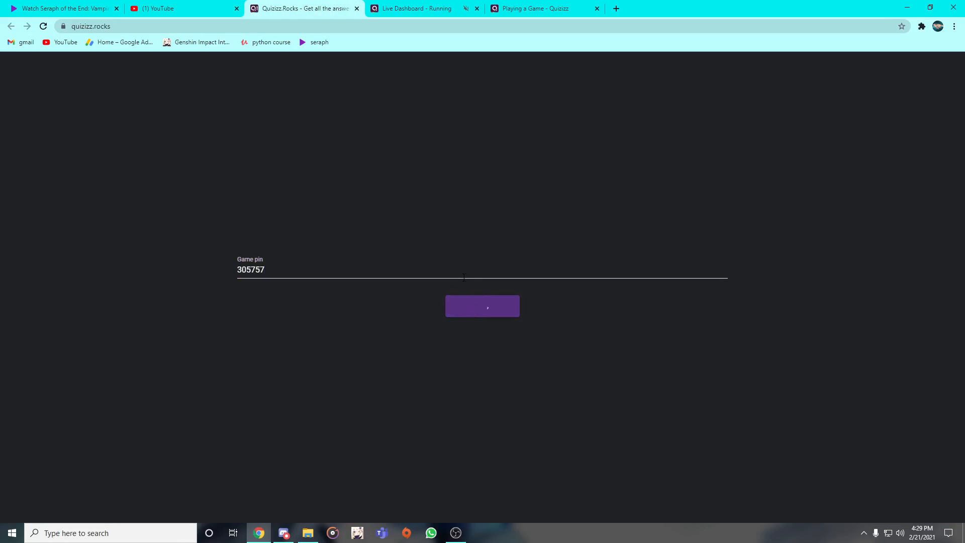
click(483, 306)
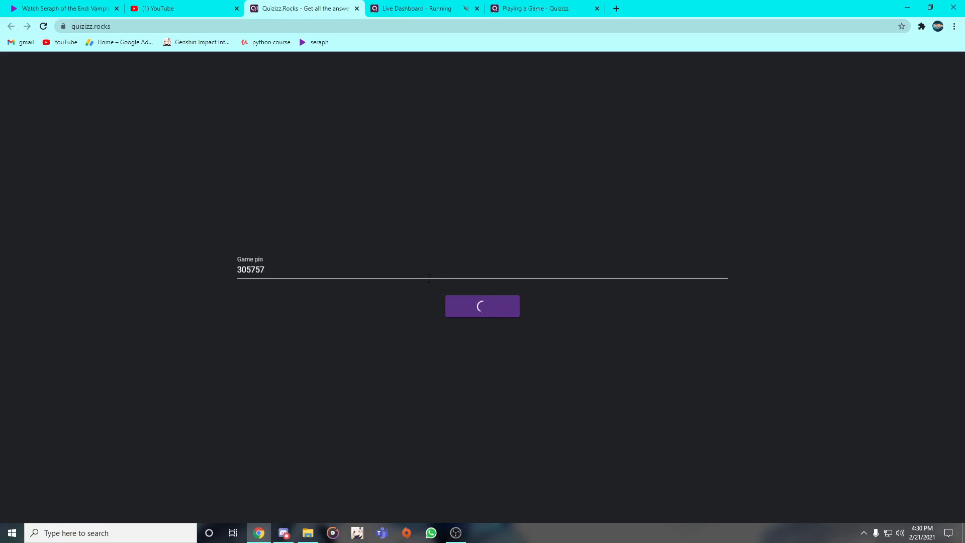
click(482, 306)
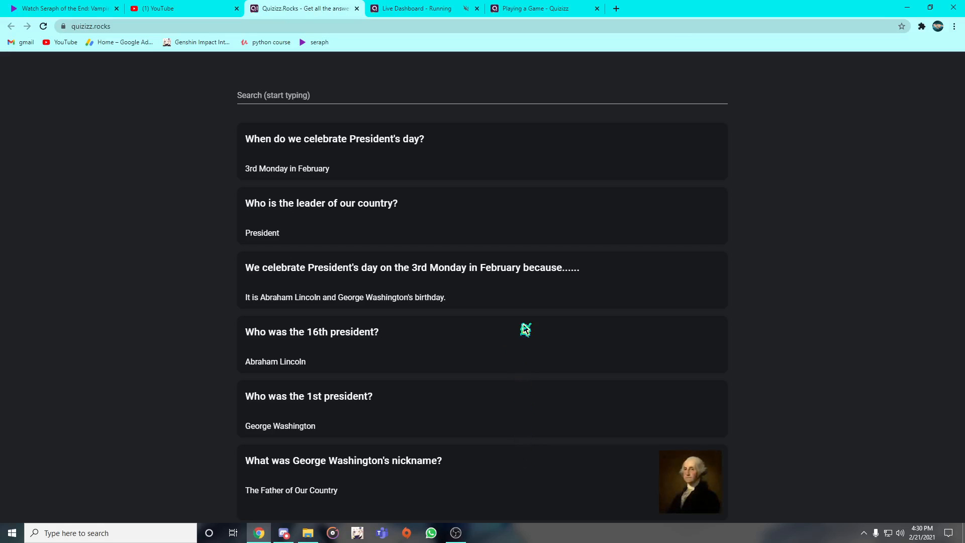
scroll(down, 3)
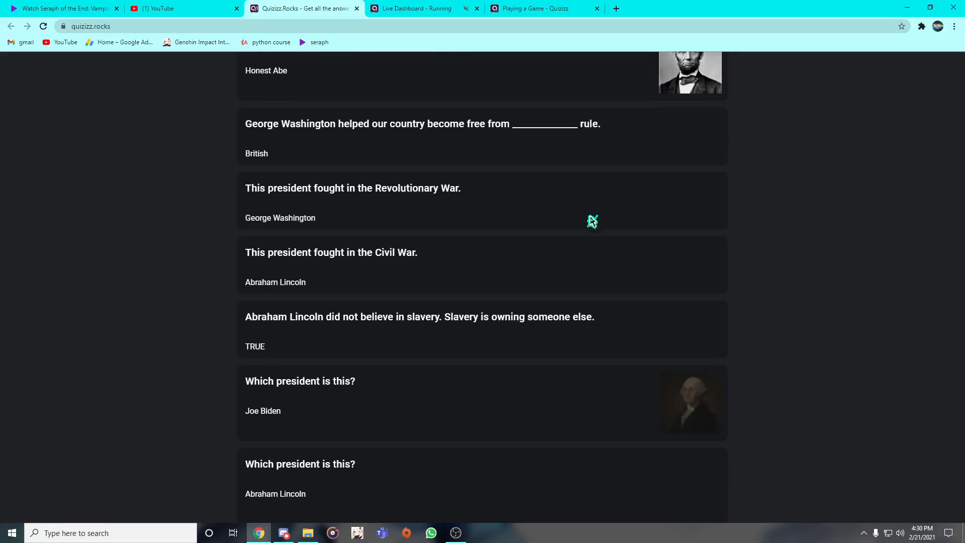
scroll(down, 3)
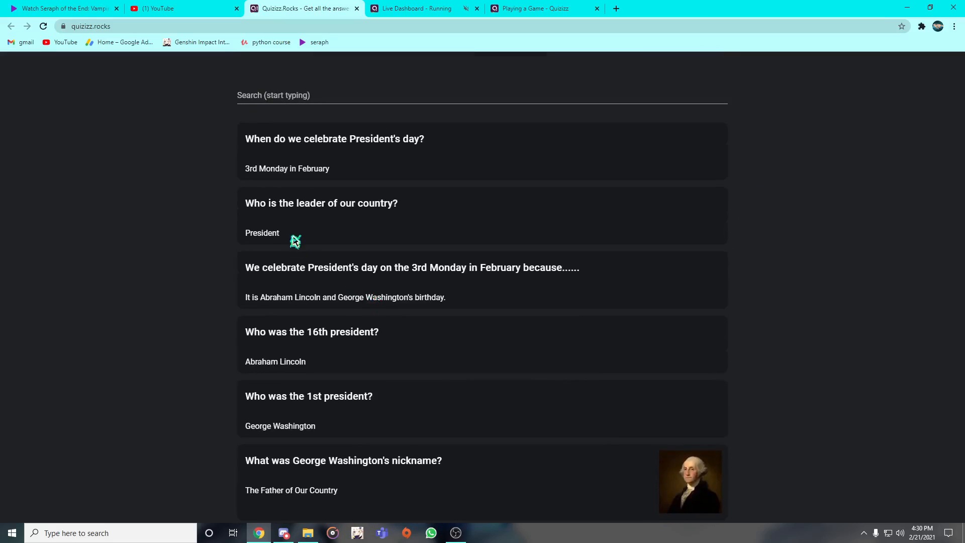
mouse_move(241, 142)
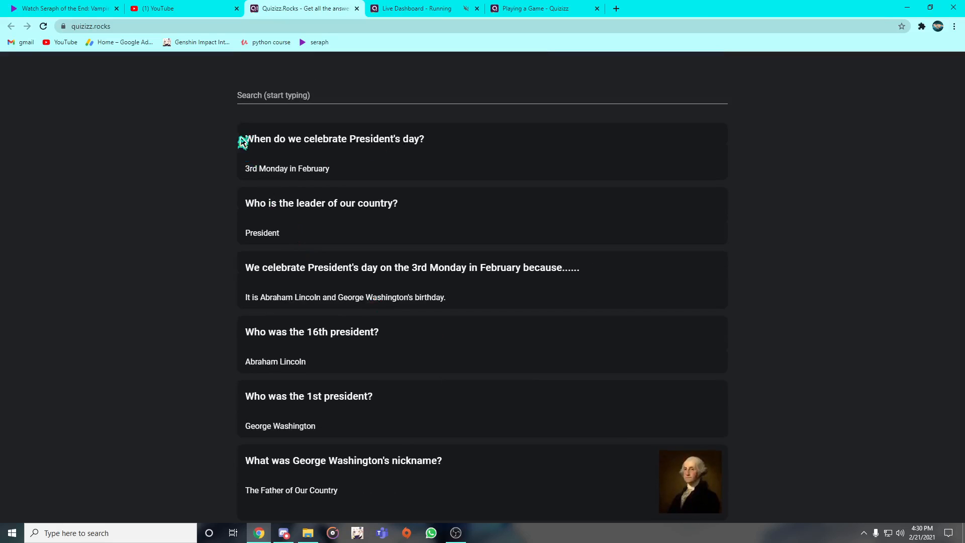
- Check the host leaderboard, then answer the leader-of-the-country question as the student
click(536, 8)
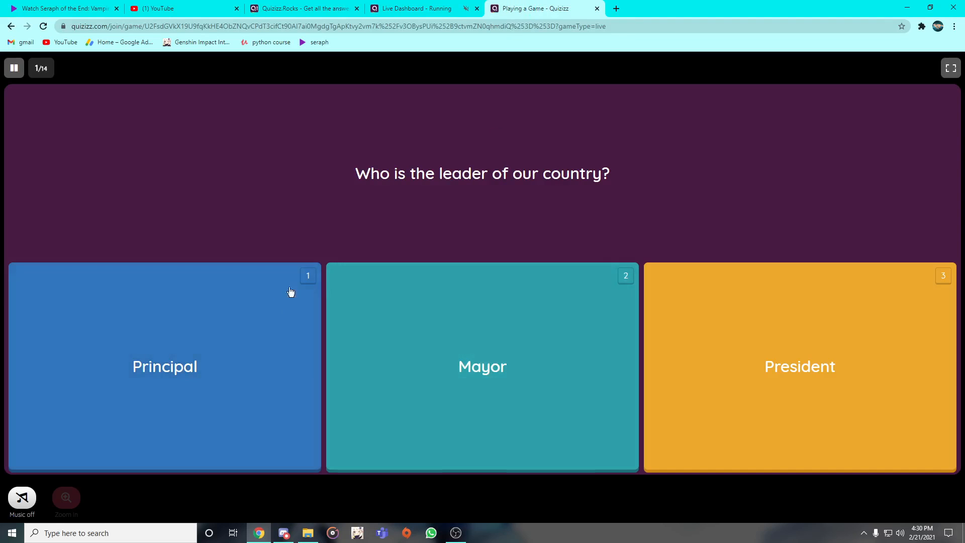
click(416, 8)
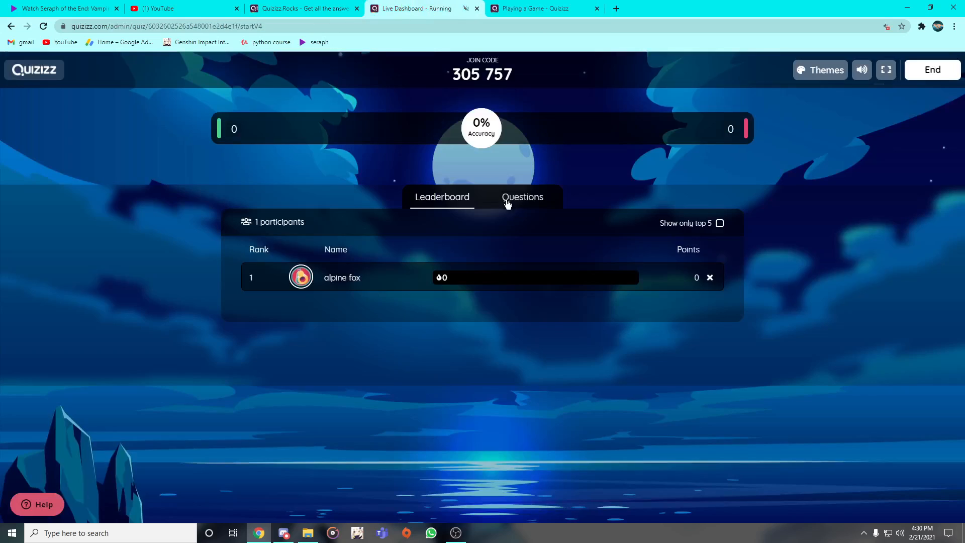
click(302, 8)
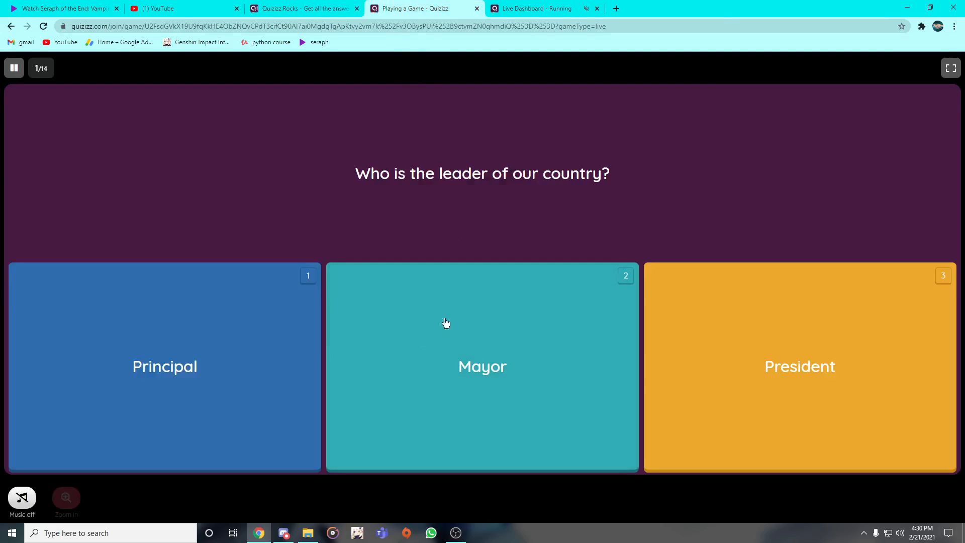
click(800, 366)
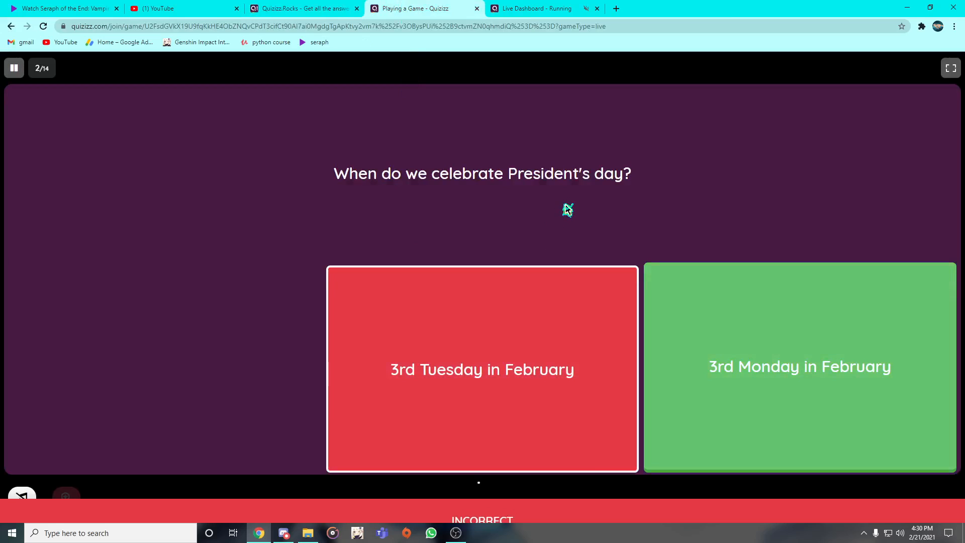
- Browse the Quizizz Rocks answer list, then return to the live game at question 3
click(302, 8)
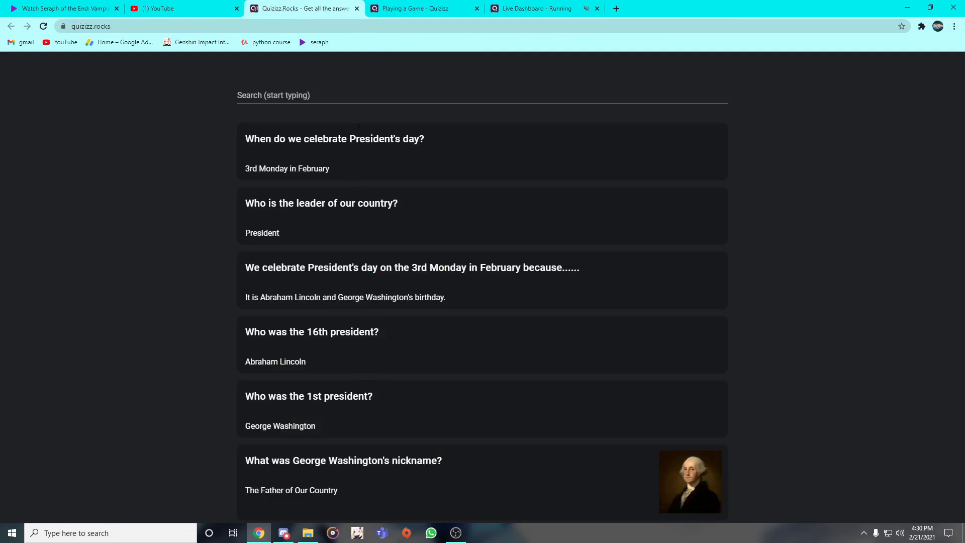
click(423, 8)
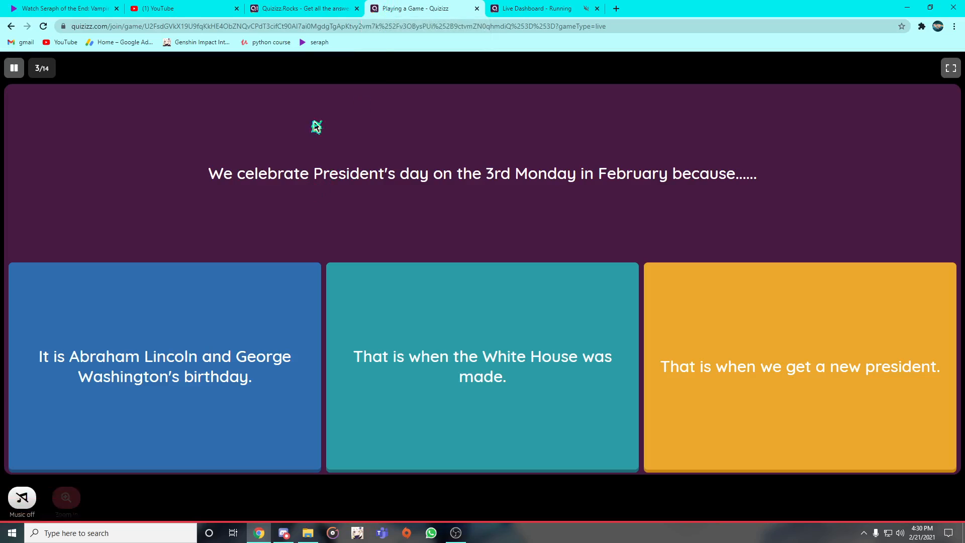
mouse_move(714, 313)
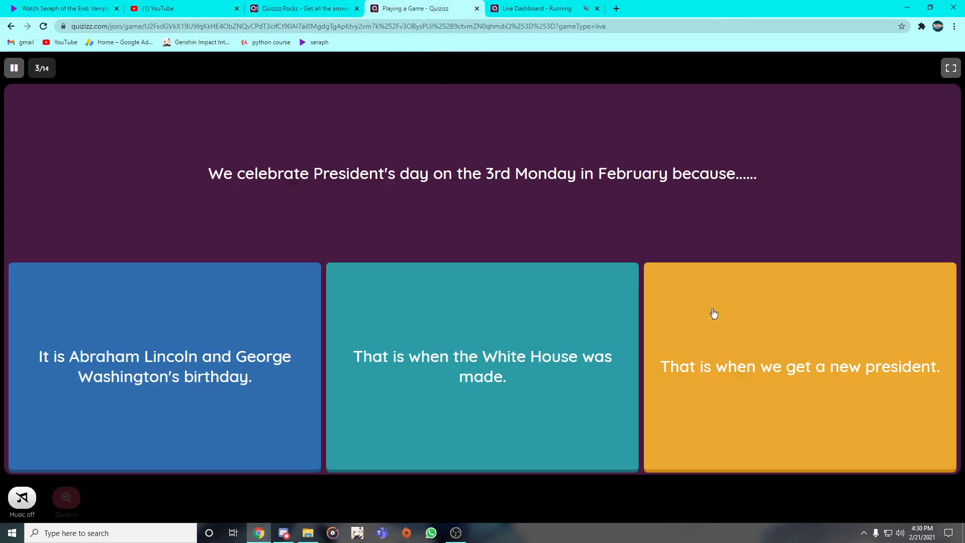
mouse_move(486, 176)
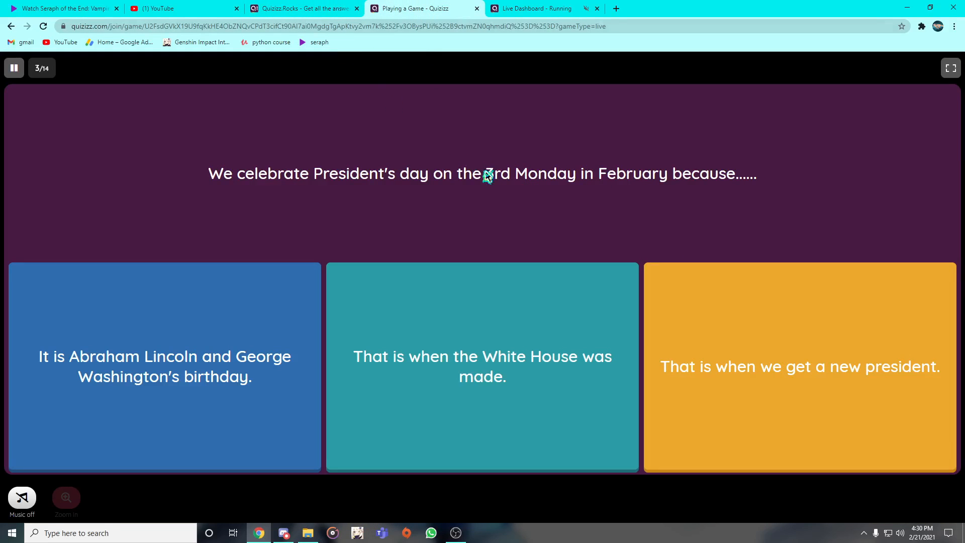
click(301, 8)
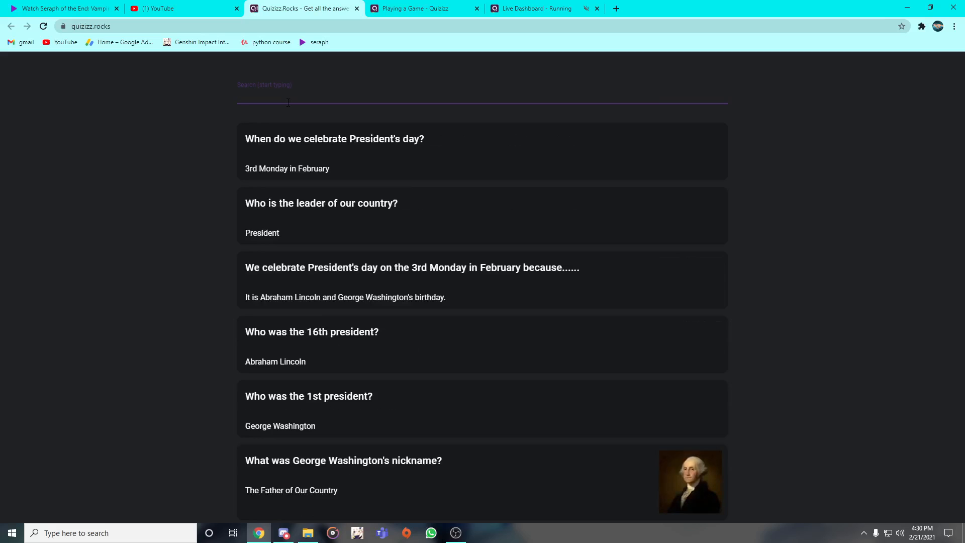
scroll(down, 3)
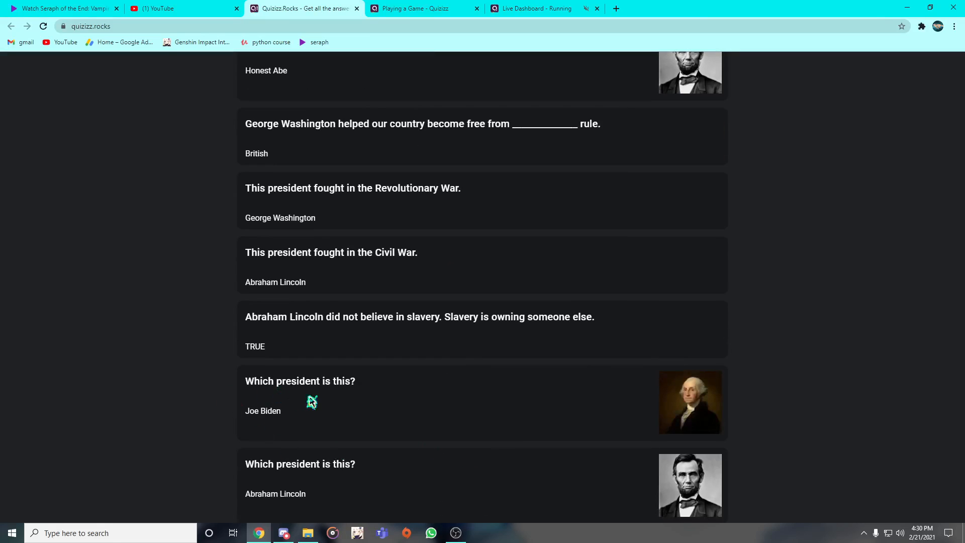
click(423, 8)
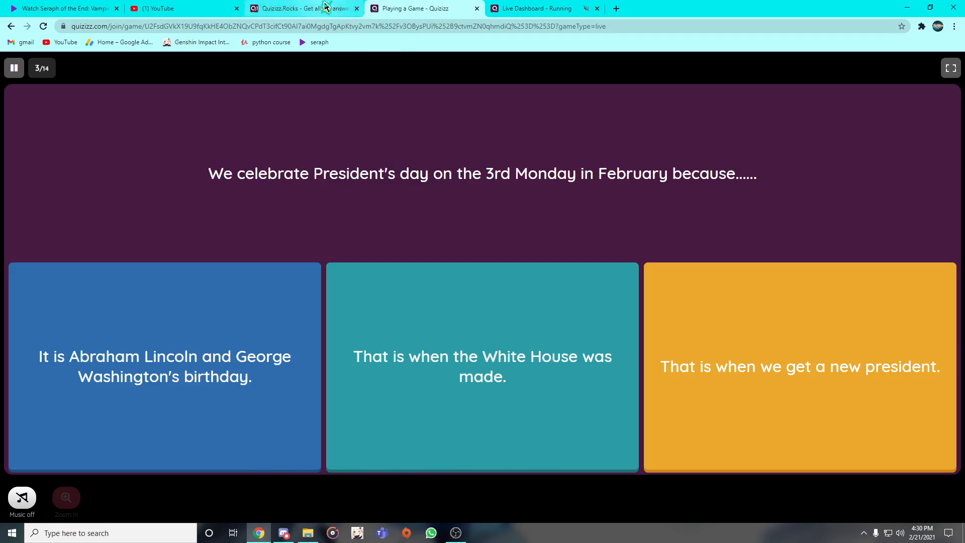
- Switch back to the Quizizz Rocks answer list
click(302, 9)
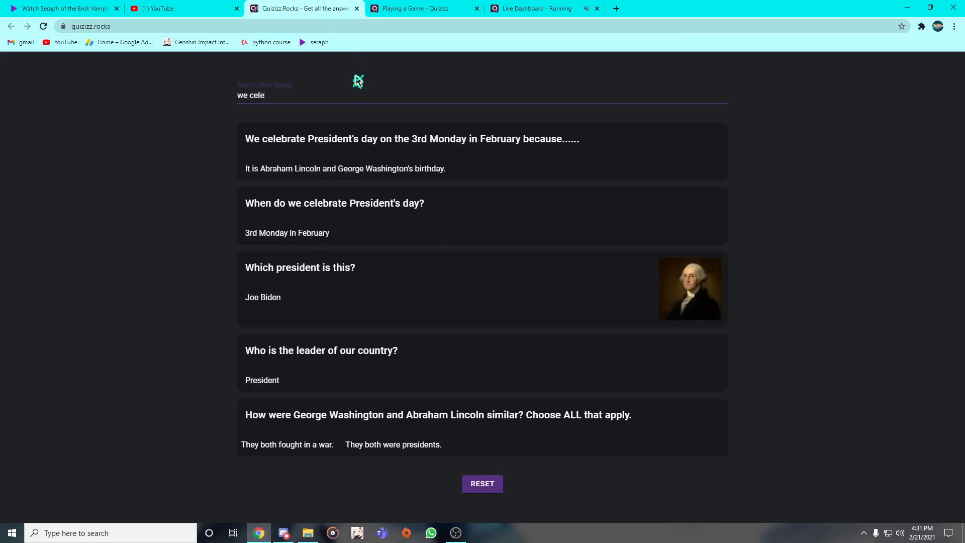
mouse_move(513, 165)
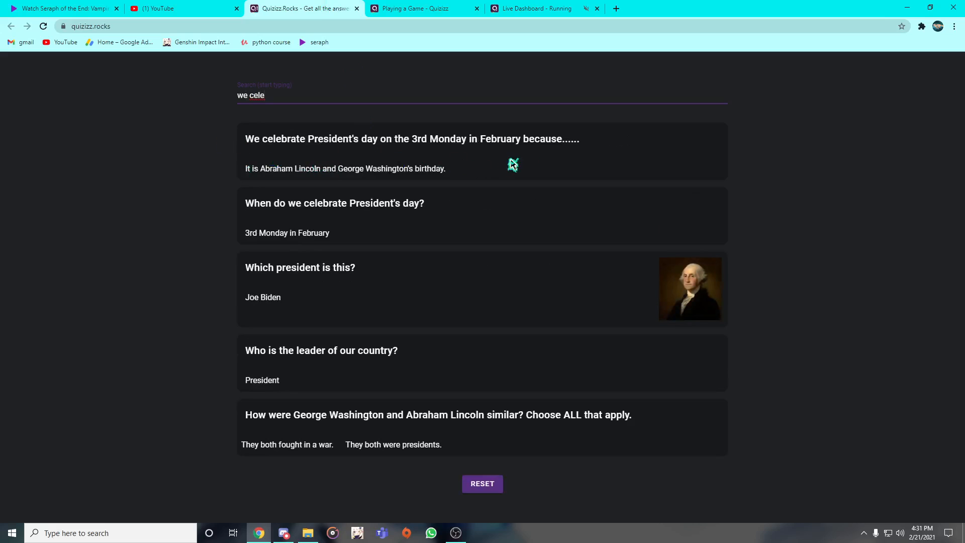
mouse_move(296, 69)
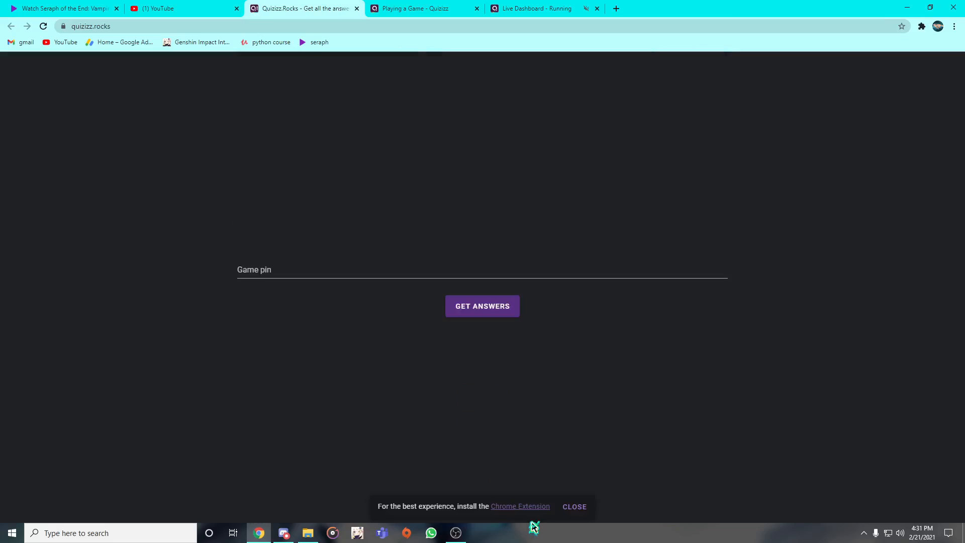
- Open the Quizizz Rocks store page, add it to Chrome, and confirm the install
click(519, 507)
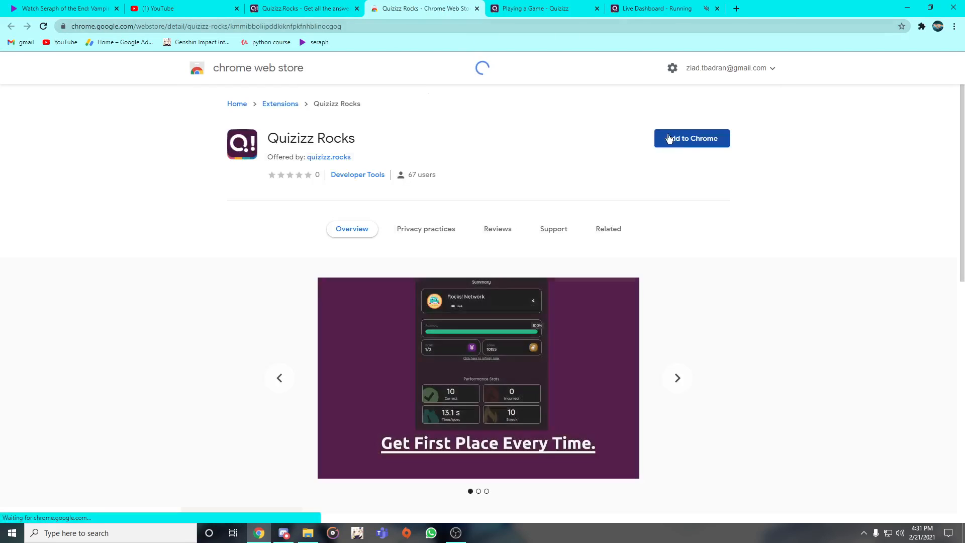
click(691, 138)
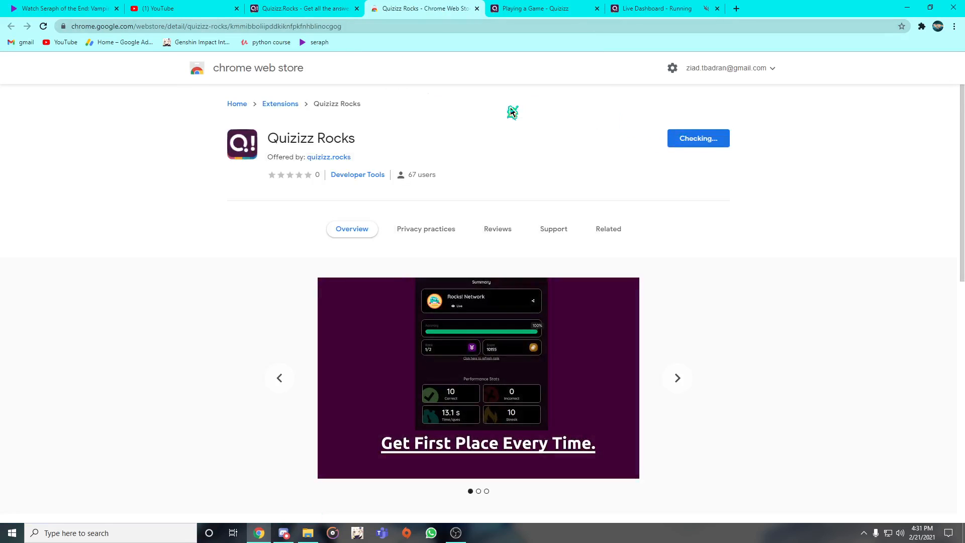
click(699, 138)
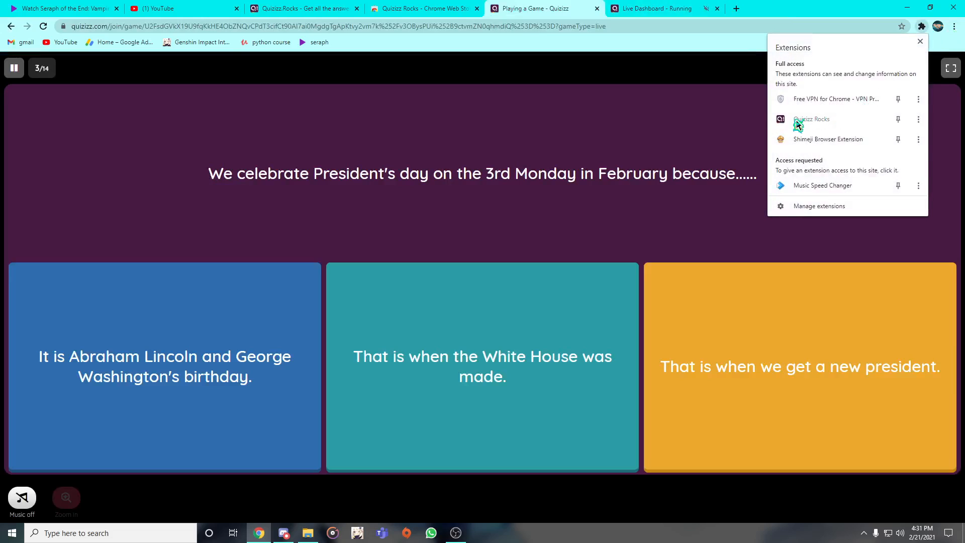
- Check Quizizz Rocks extension options, cycle through tabs, and close the Live Dashboard tab
click(918, 119)
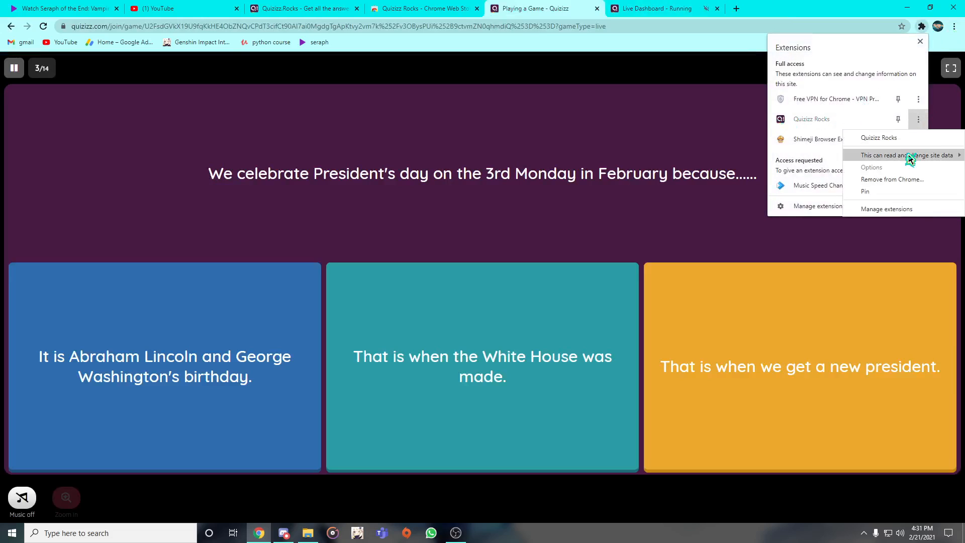
mouse_move(708, 80)
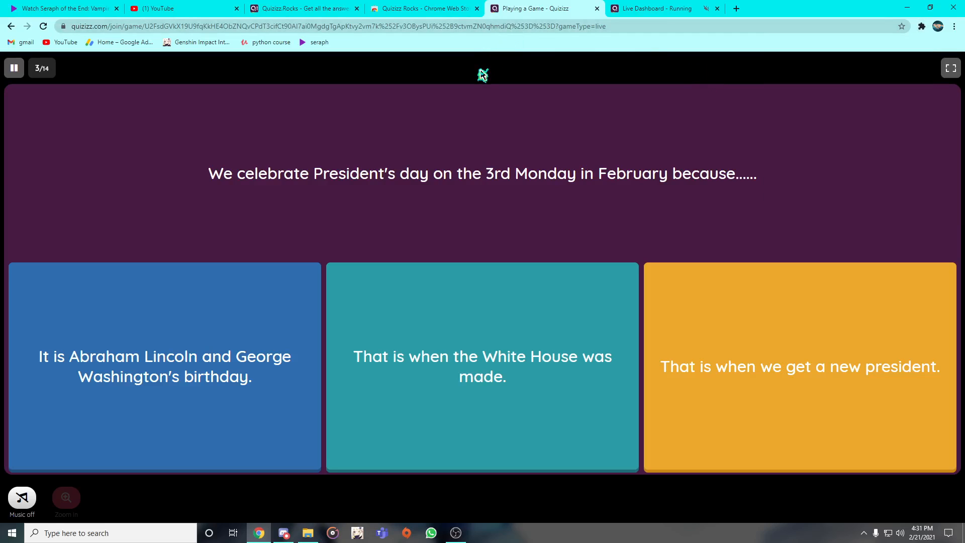
click(301, 8)
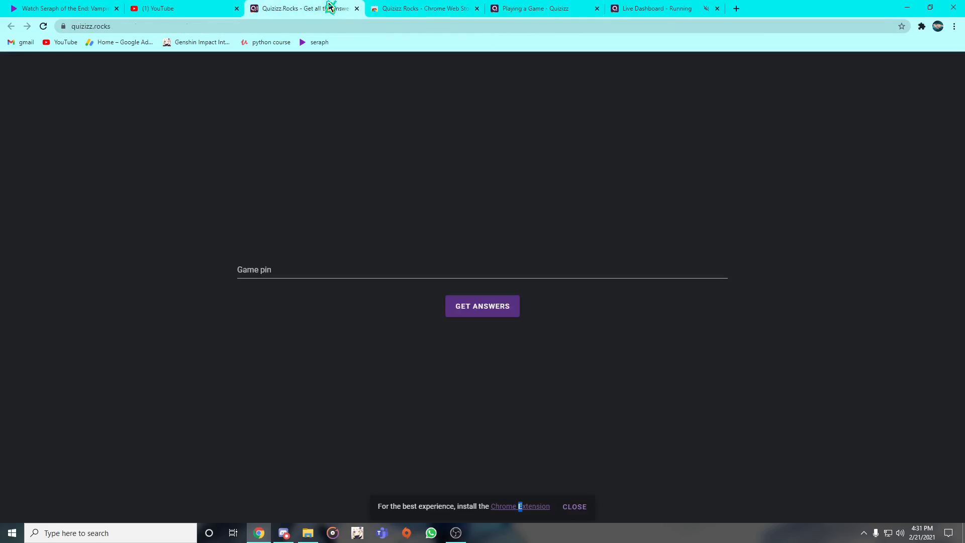
click(544, 9)
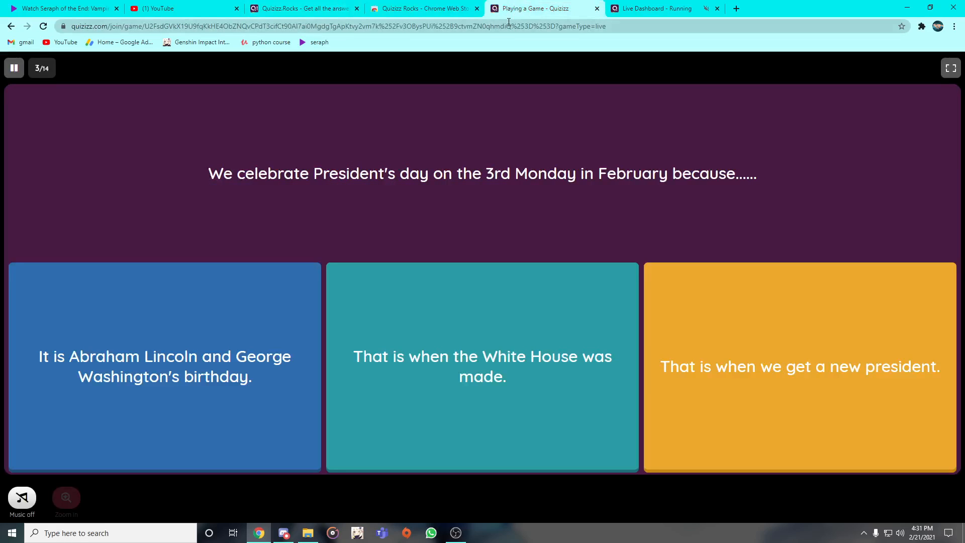
click(651, 9)
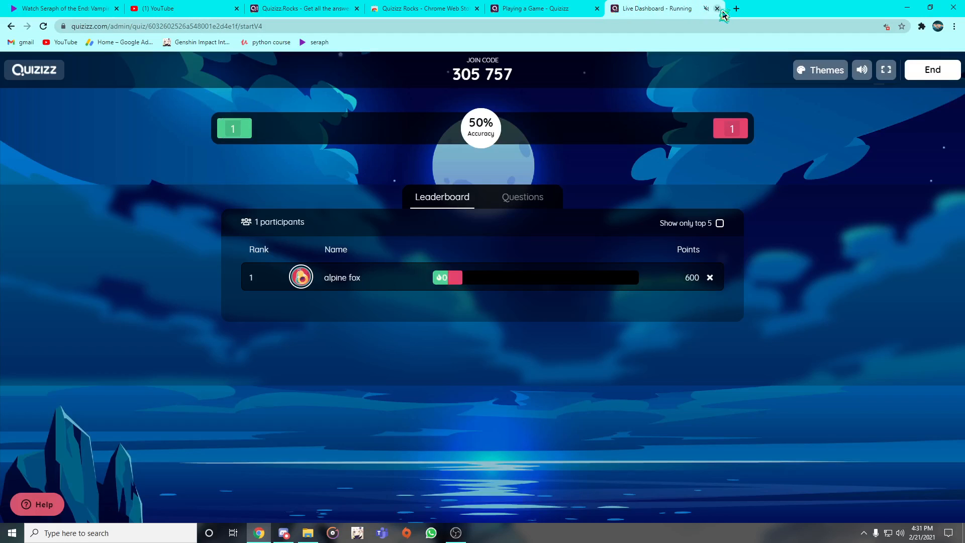
mouse_move(717, 8)
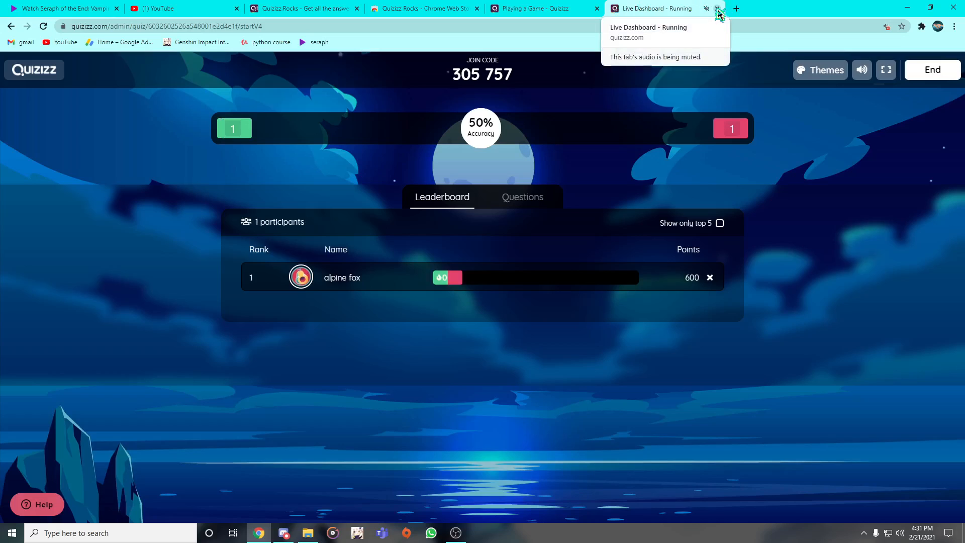
click(718, 9)
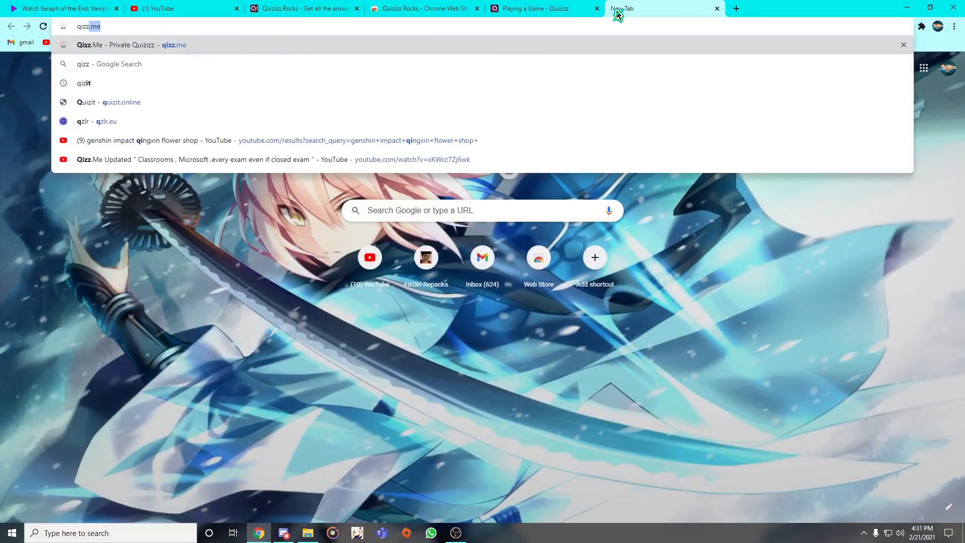
- Load qizz.me and open its Buy Key email page
key(Return)
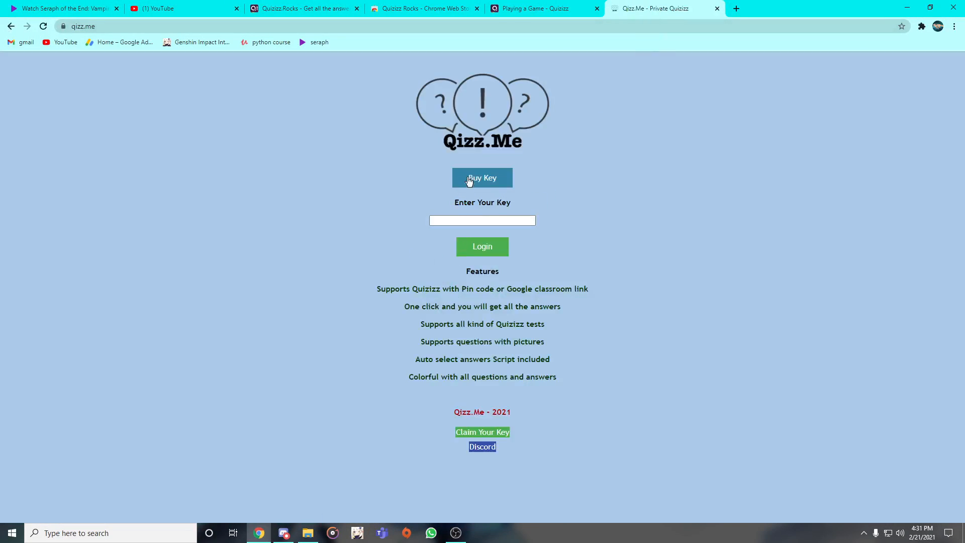
click(482, 178)
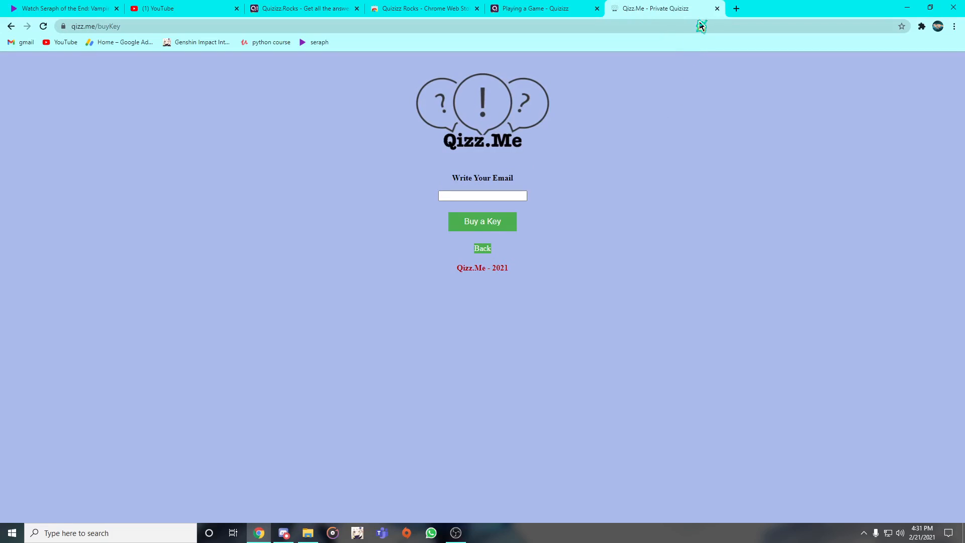
mouse_move(681, 66)
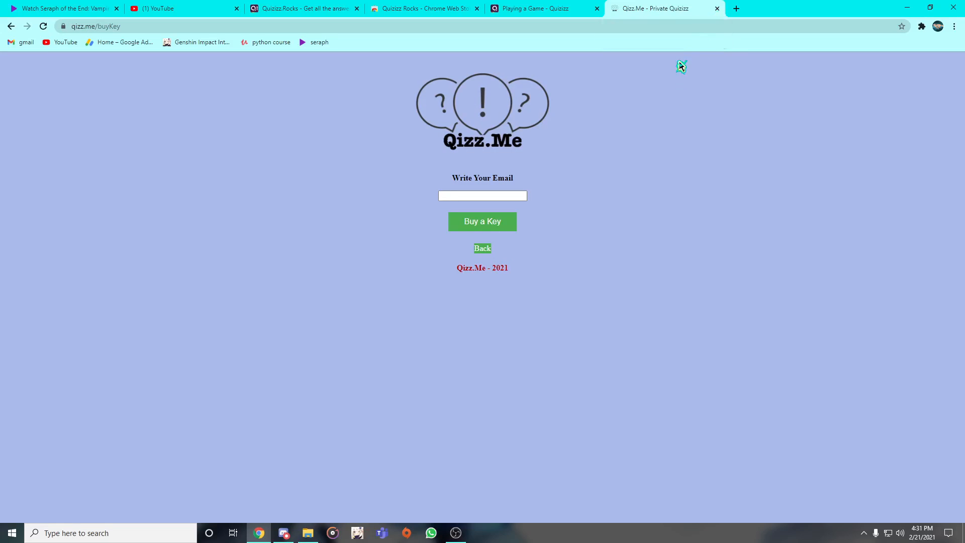
mouse_move(553, 91)
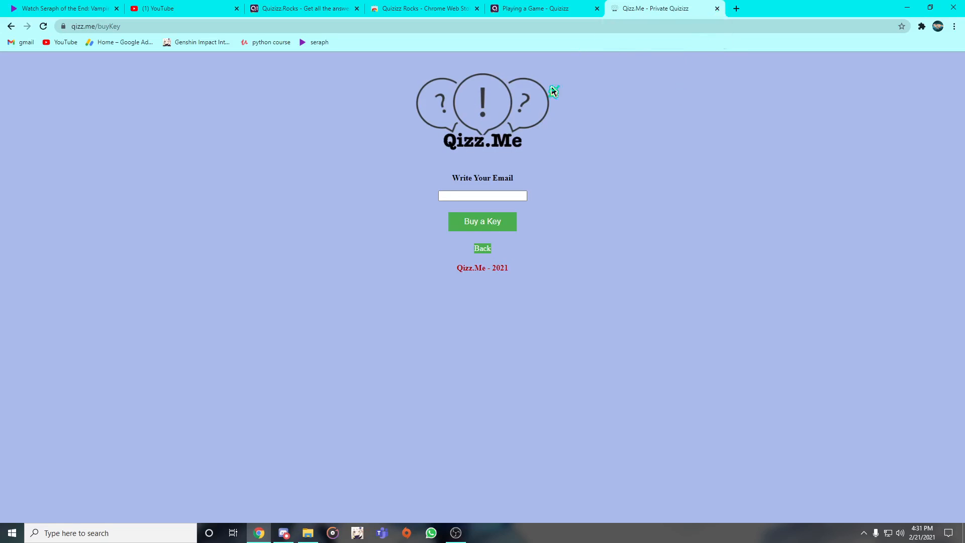
mouse_move(486, 239)
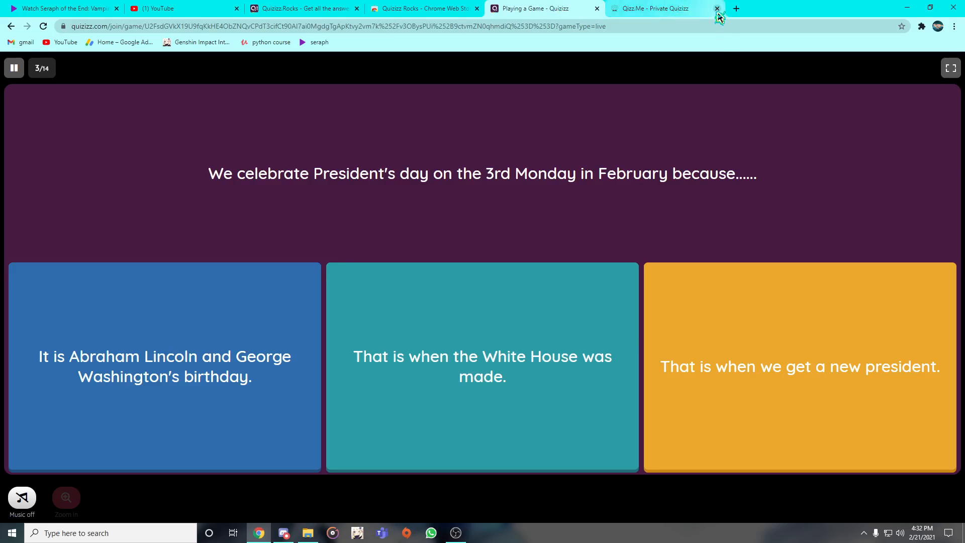
- Close the Qizz.Me and live game tabs, confirm removing Quizizz Rocks, and close leftover pages
click(716, 8)
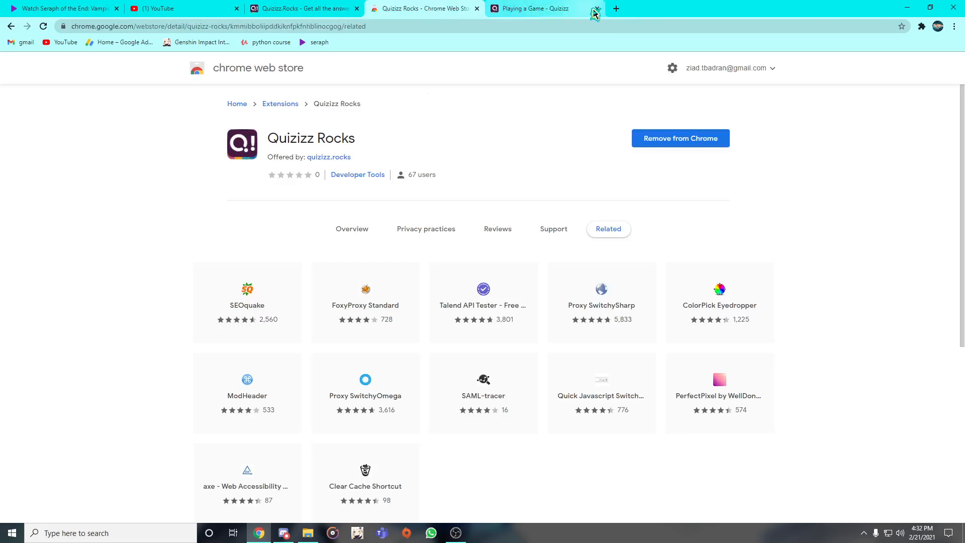
click(595, 9)
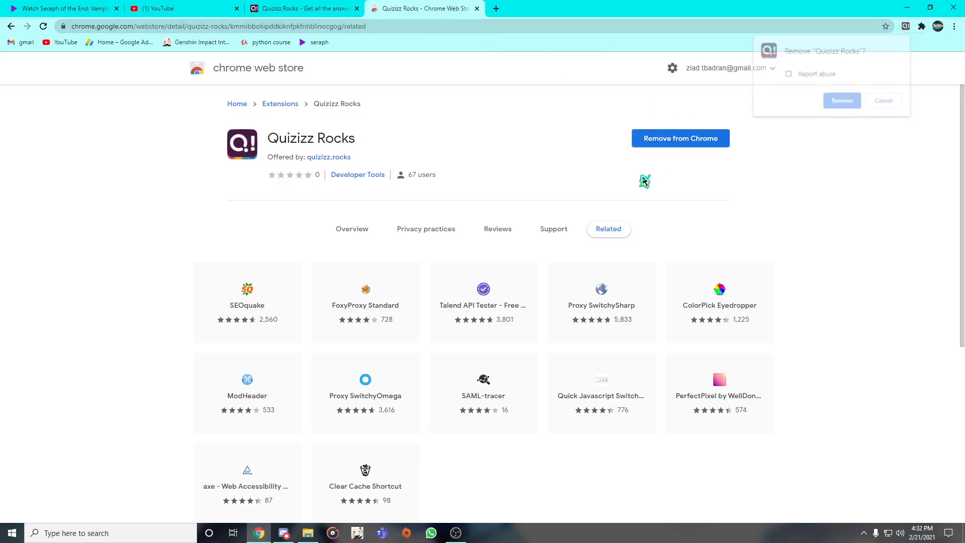
click(842, 100)
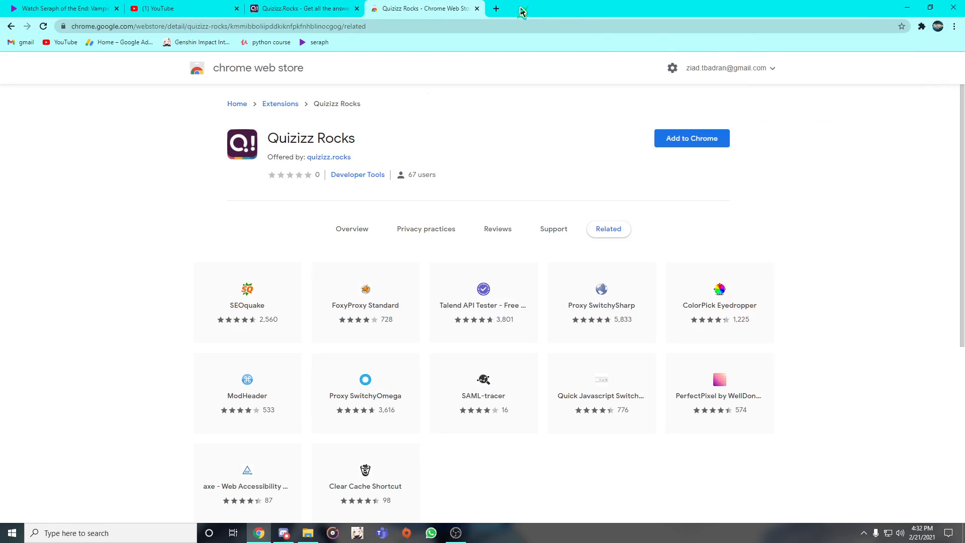
click(477, 9)
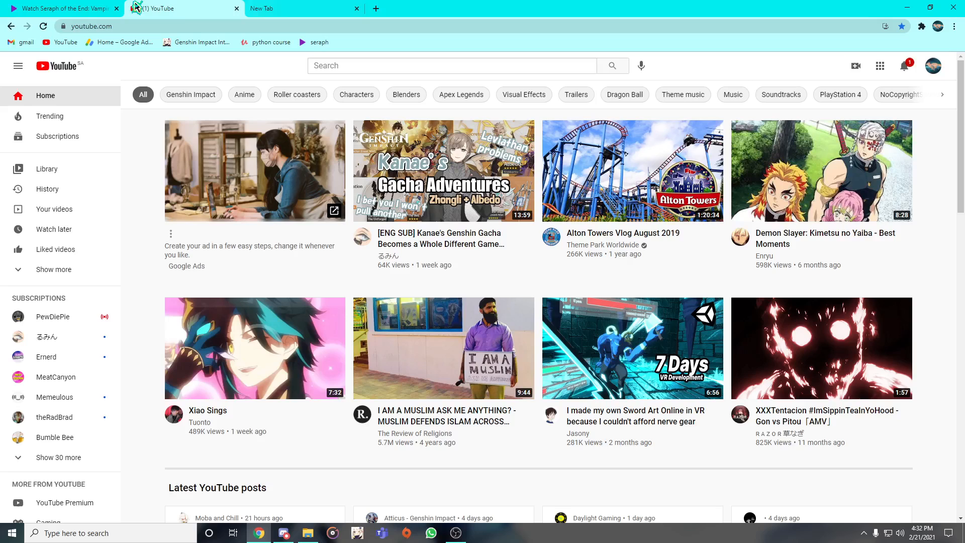
- Switch to the new empty tab and bring the OBS Studio window forward from the taskbar
click(304, 8)
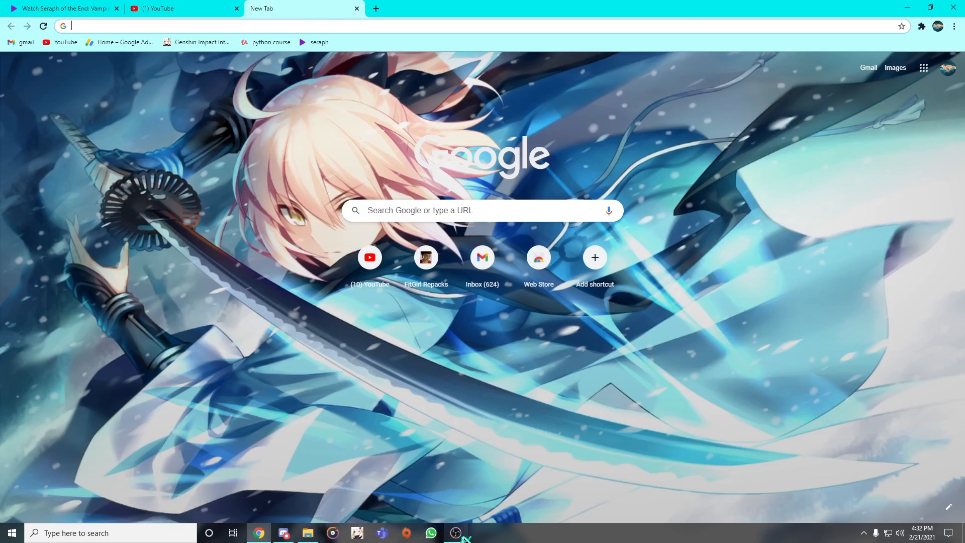
click(456, 533)
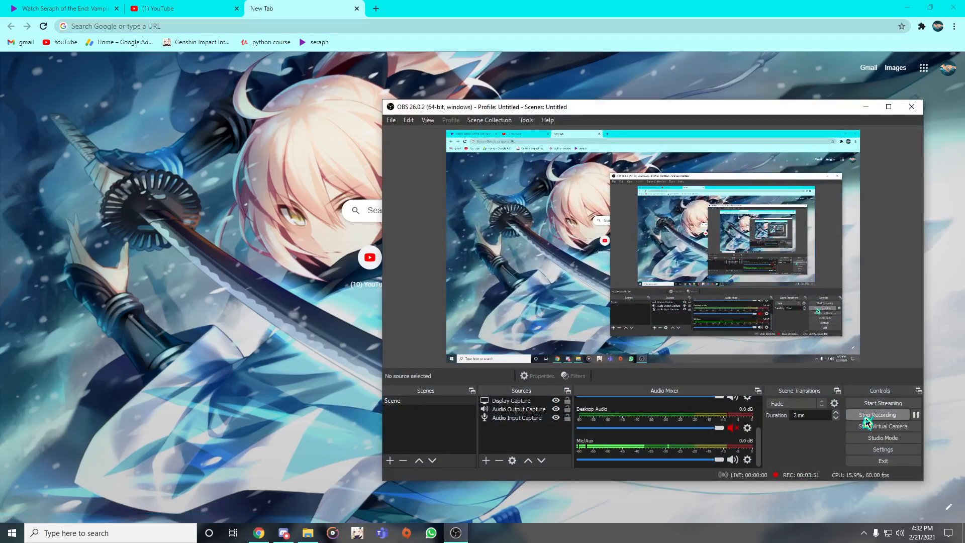